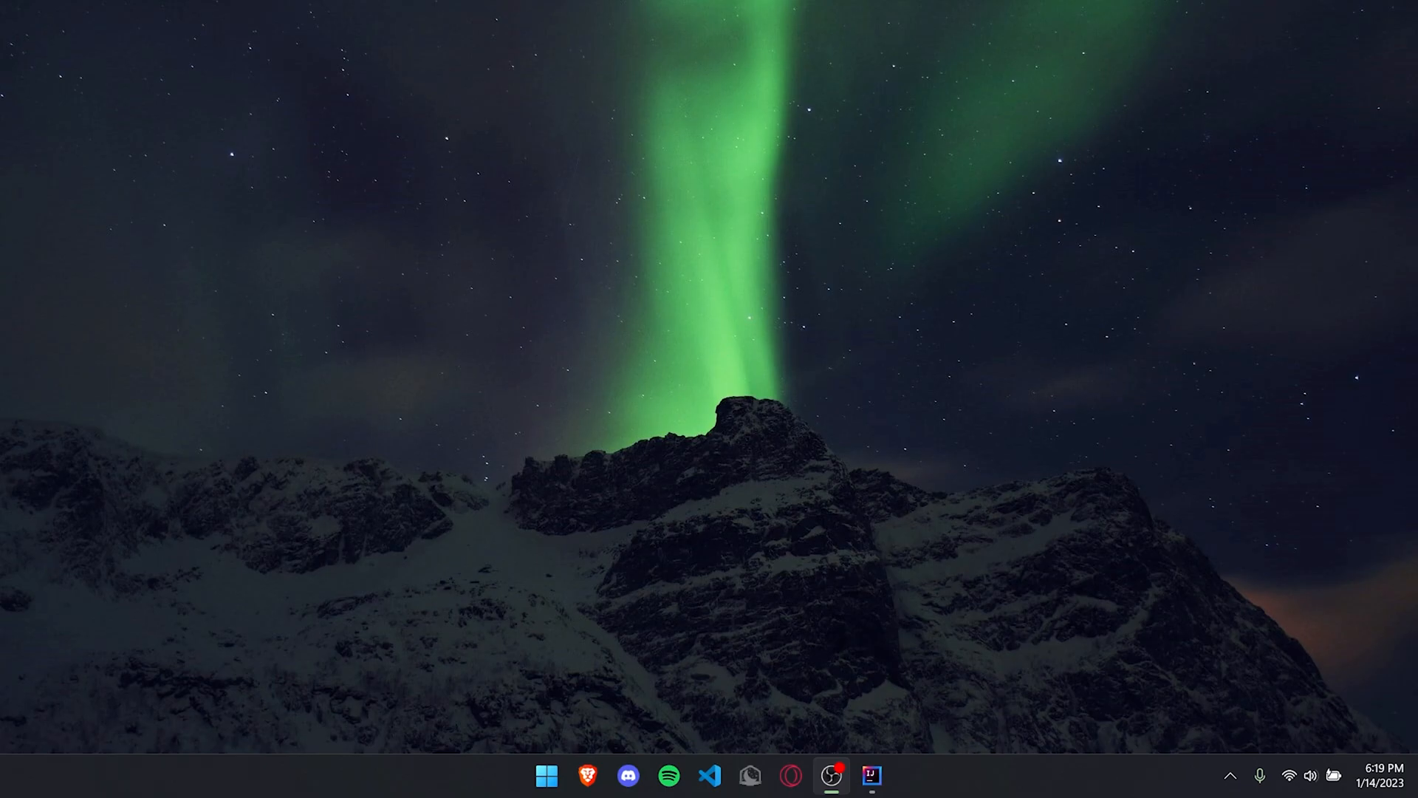
- Switch to the IntelliJ IDEA project showing the Main class with an empty main method
left_click(870, 775)
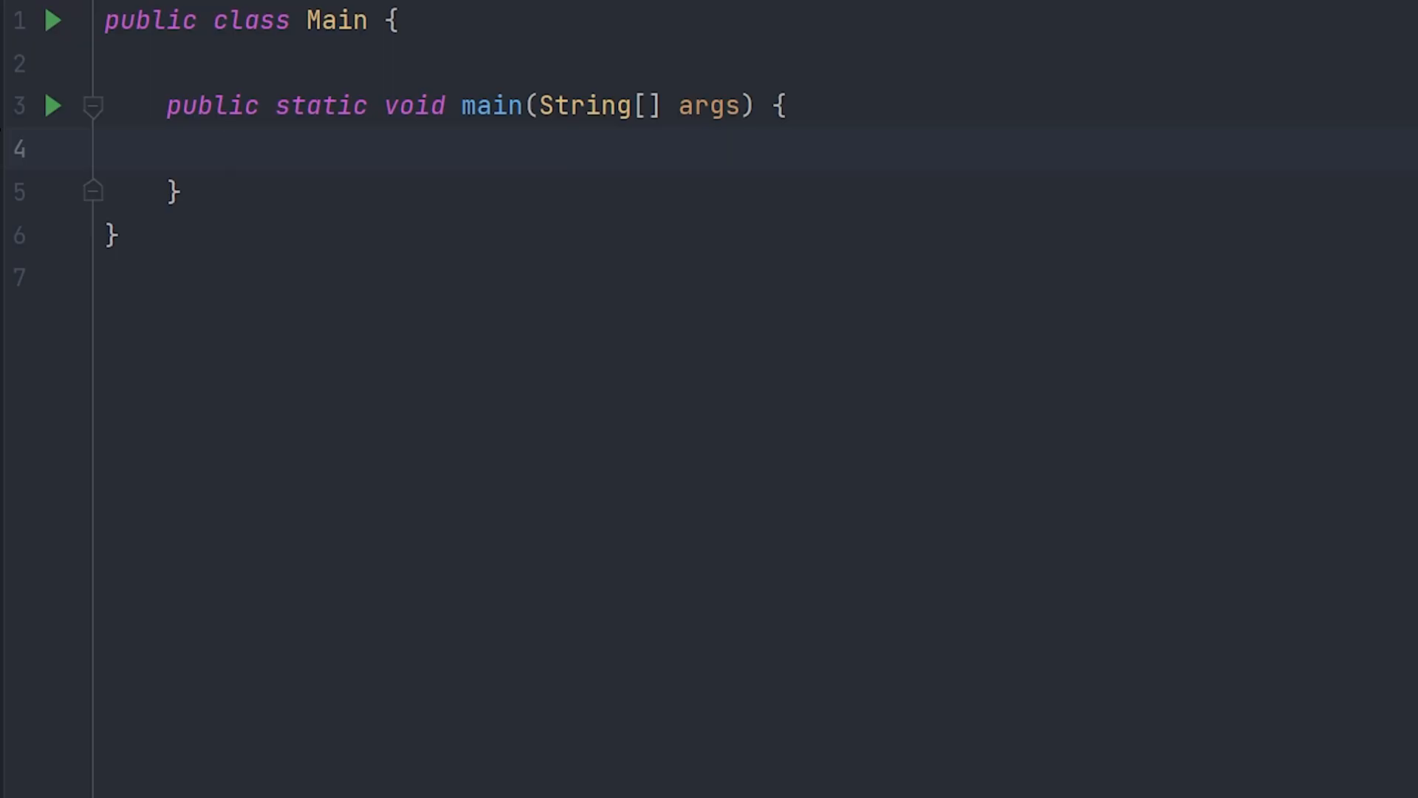
- Declare int[] arr = {1, 3, 6, 7, 10} and start a for (int i : arr) loop
type("int[] arr = {1, 3, 6, 7, 10};")
type("for(")
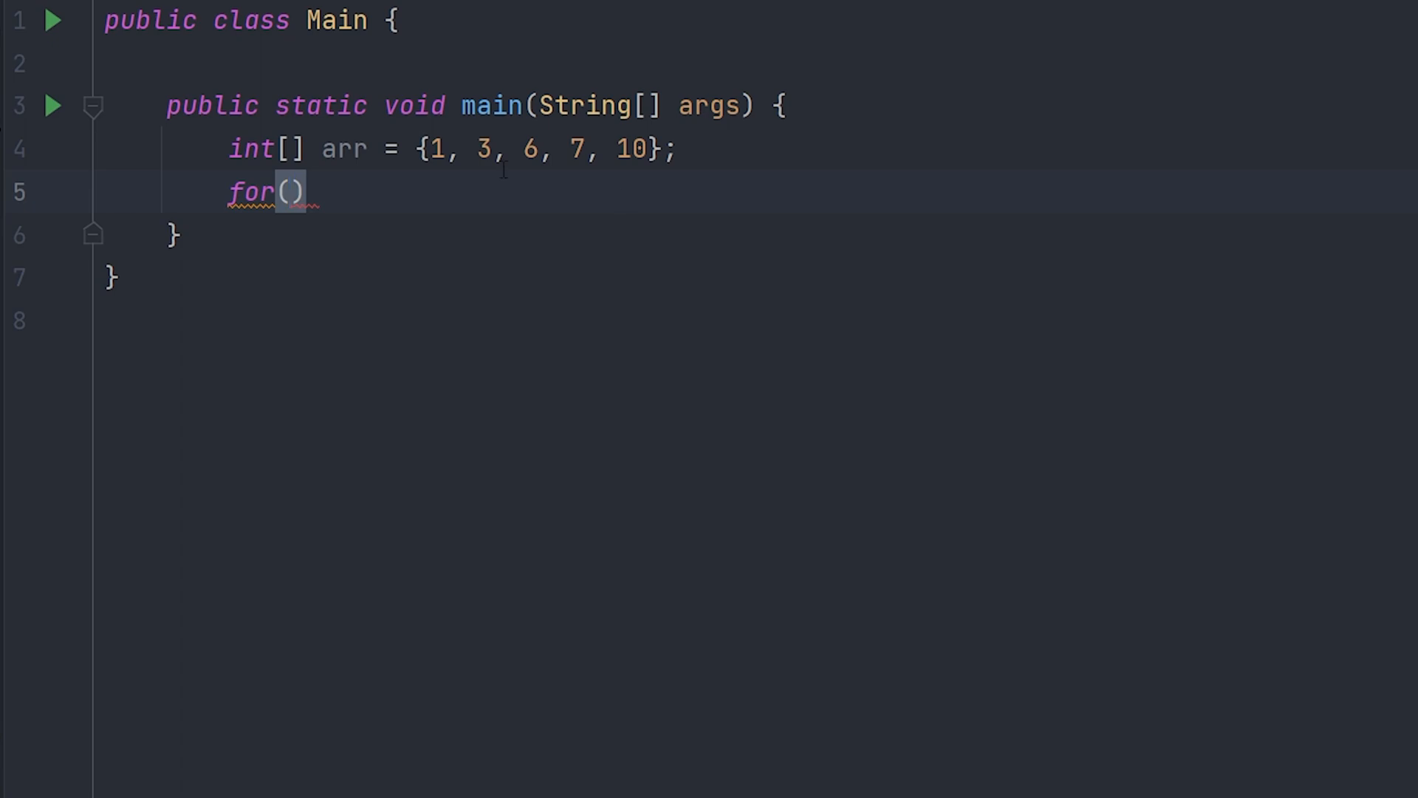
type("int i")
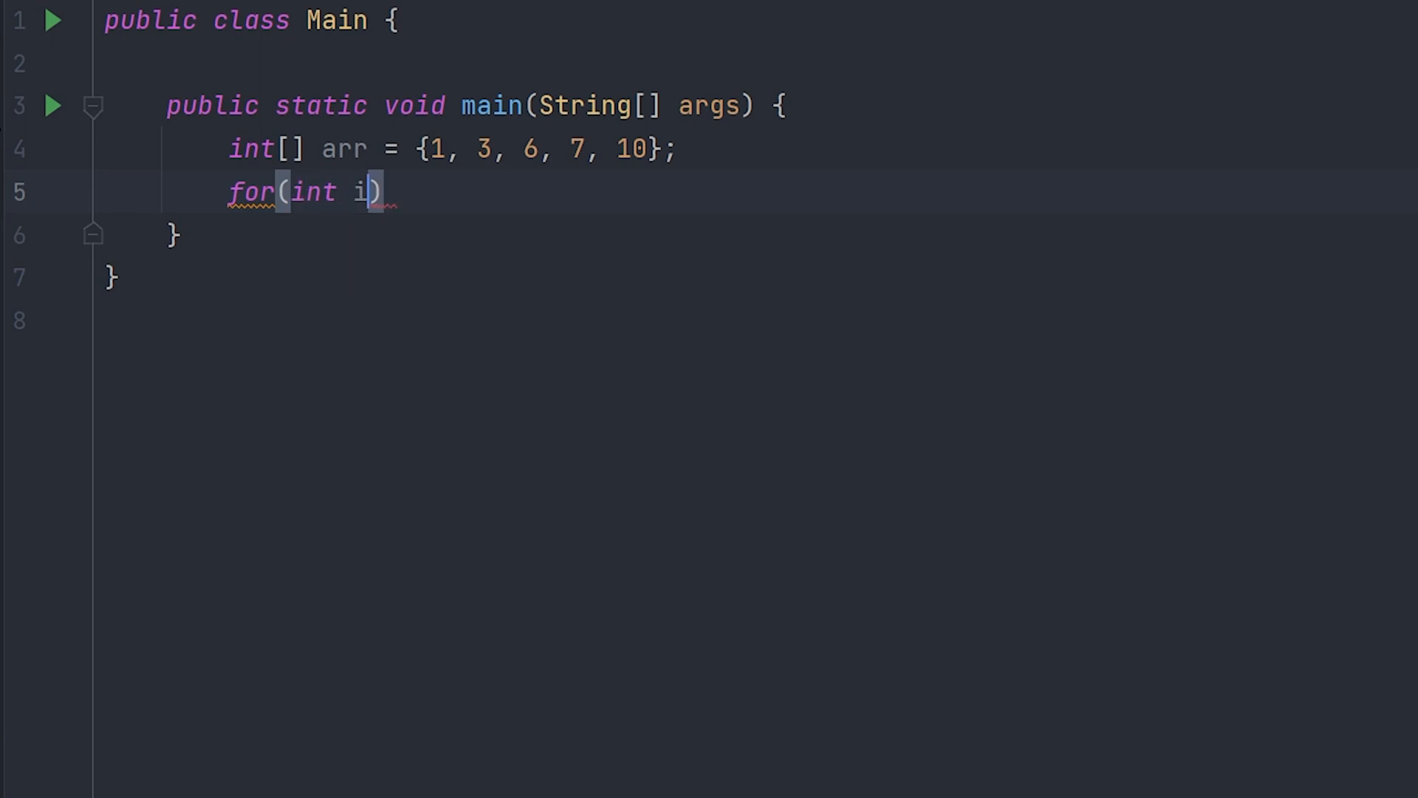
type(":")
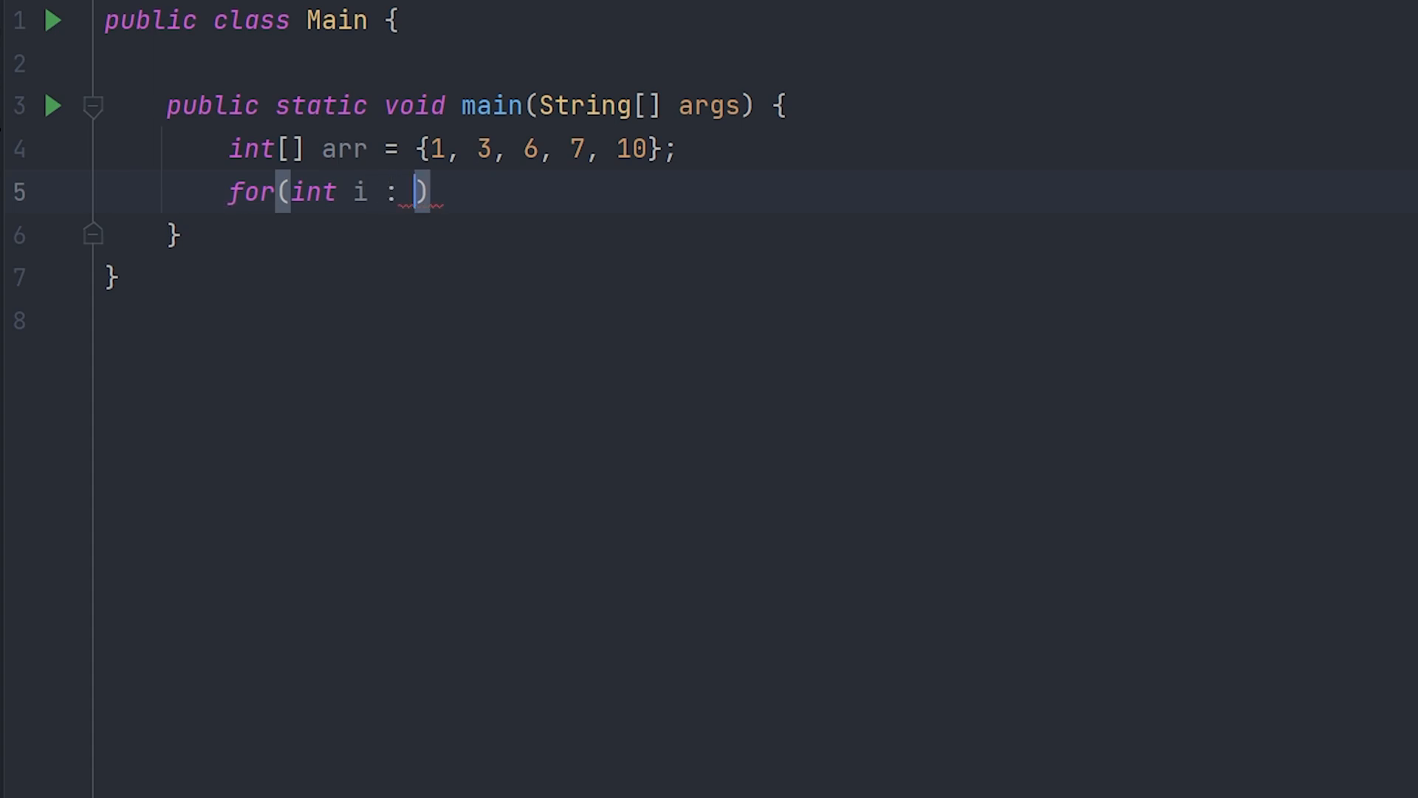
type("arr){")
type("System.out.println(i);")
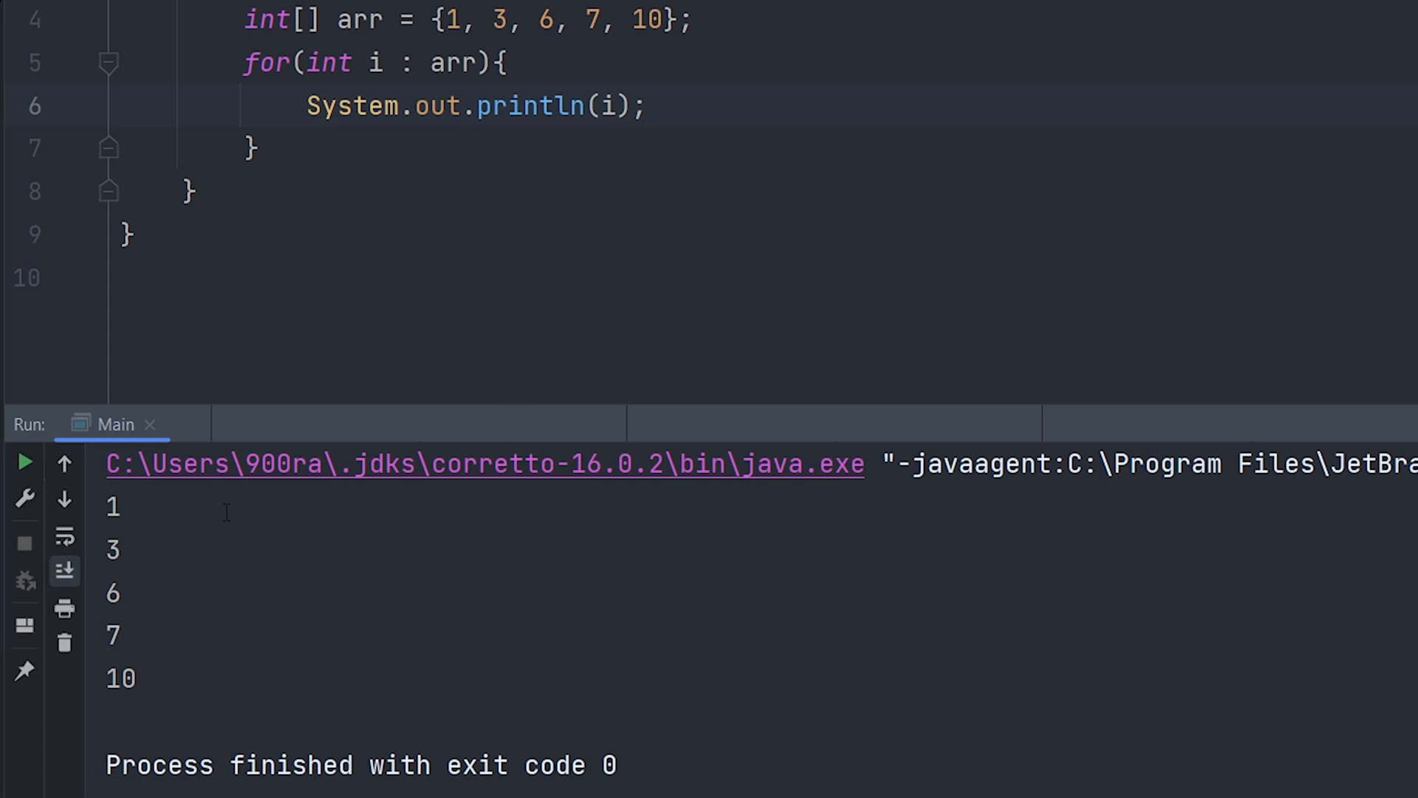
mouse_move(681, 109)
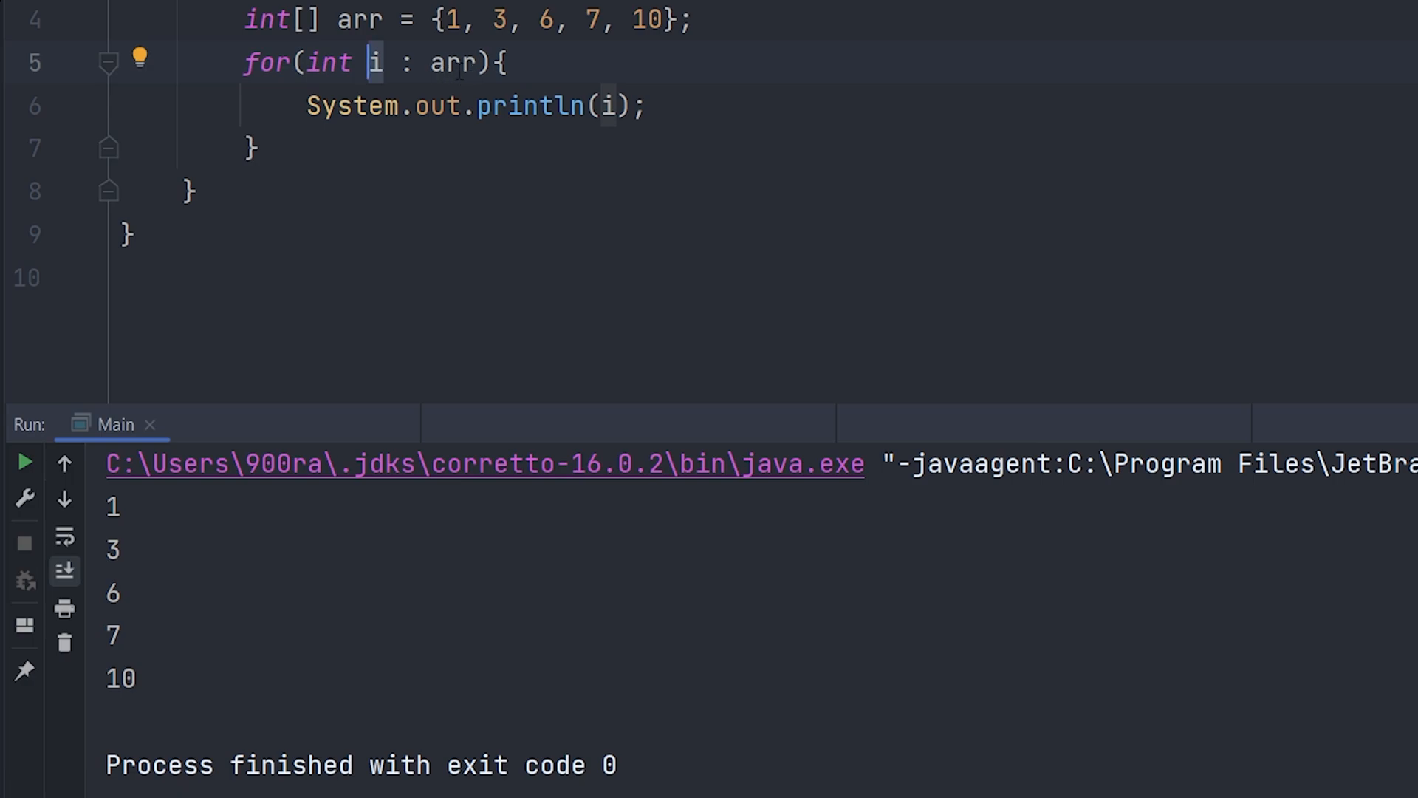
- Select the loop variable i and place the cursor right after it
double_click(455, 62)
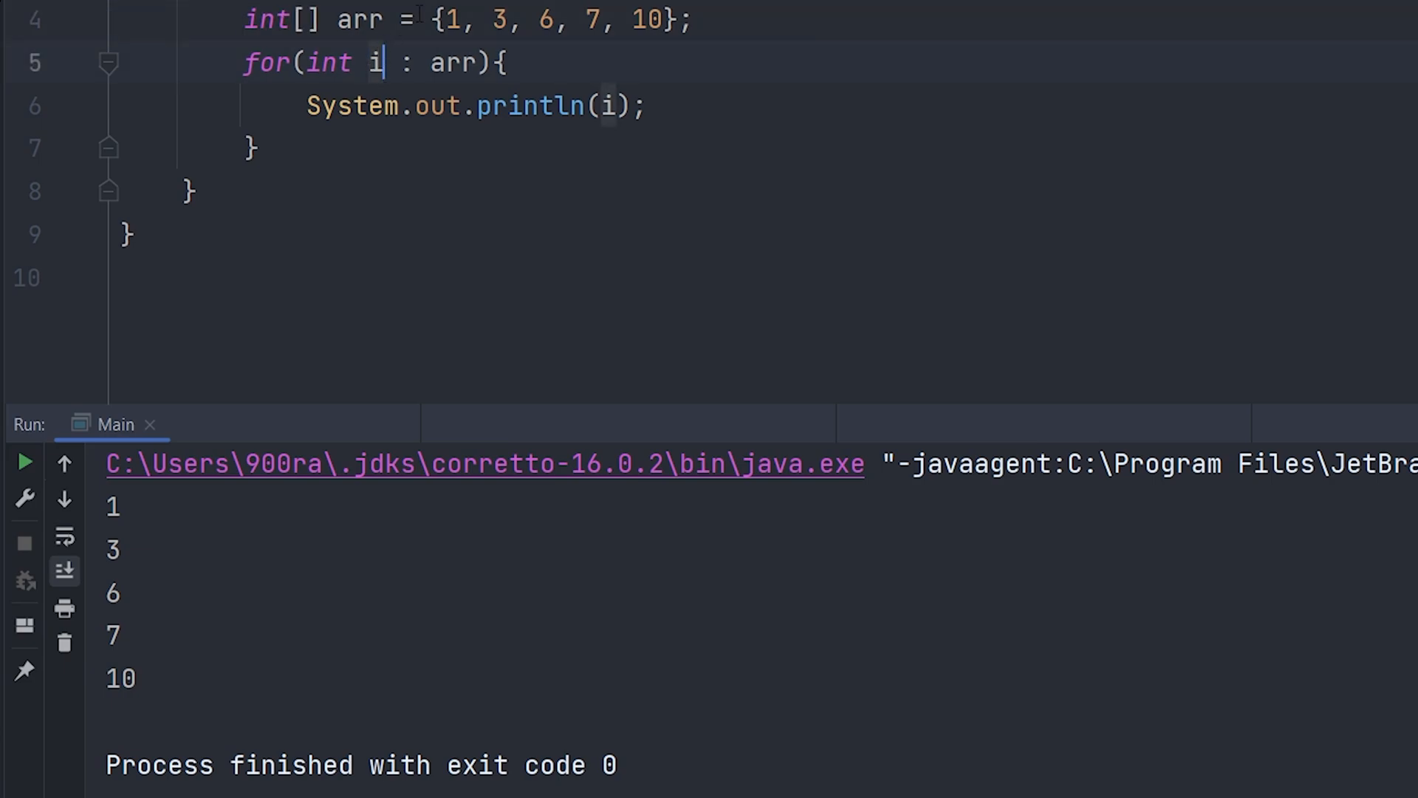
left_click(500, 62)
type("double")
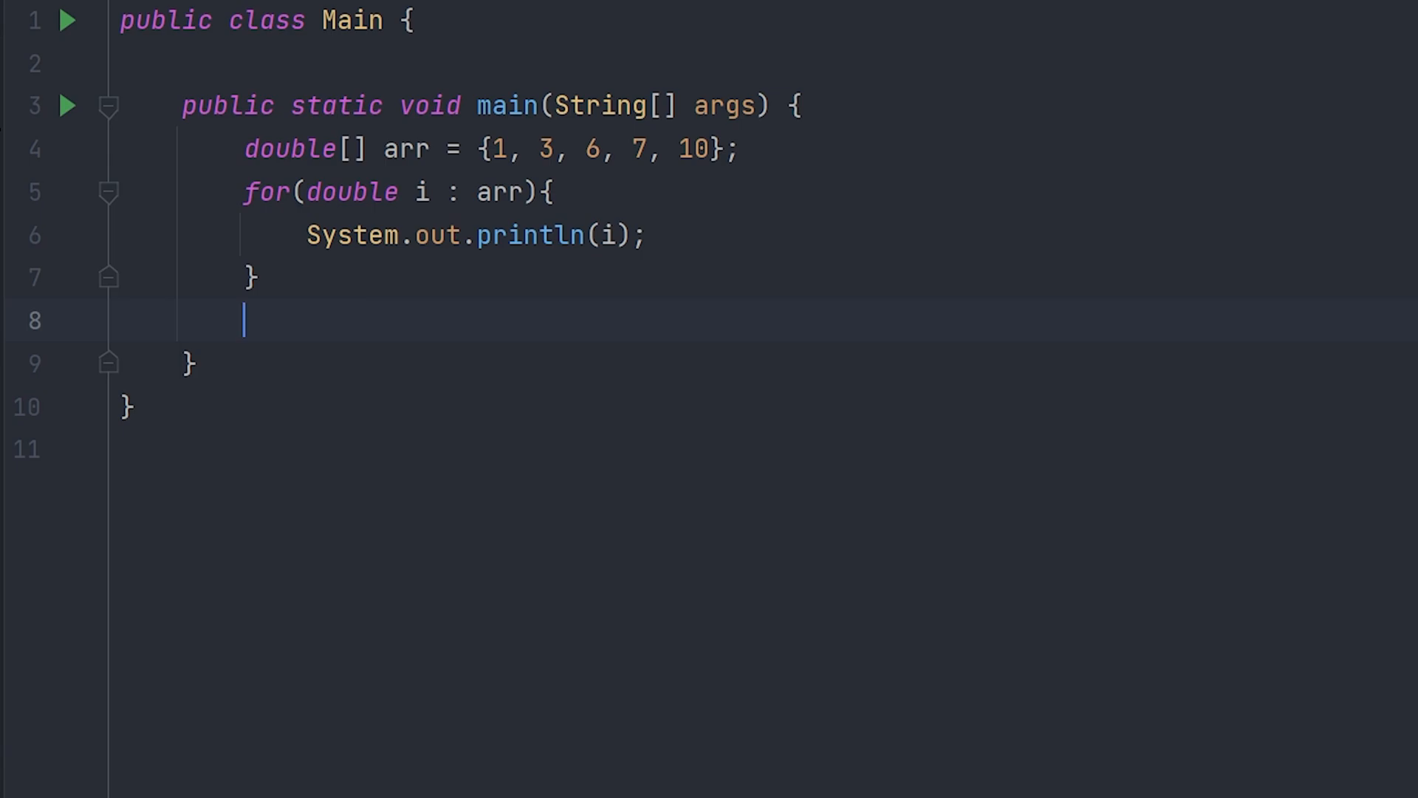
- Add the comment '// You can't change the array values with this.' and begin retyping the loop body
type("// You can't change the array values with this.")
type("// You can't do anything with the index.")
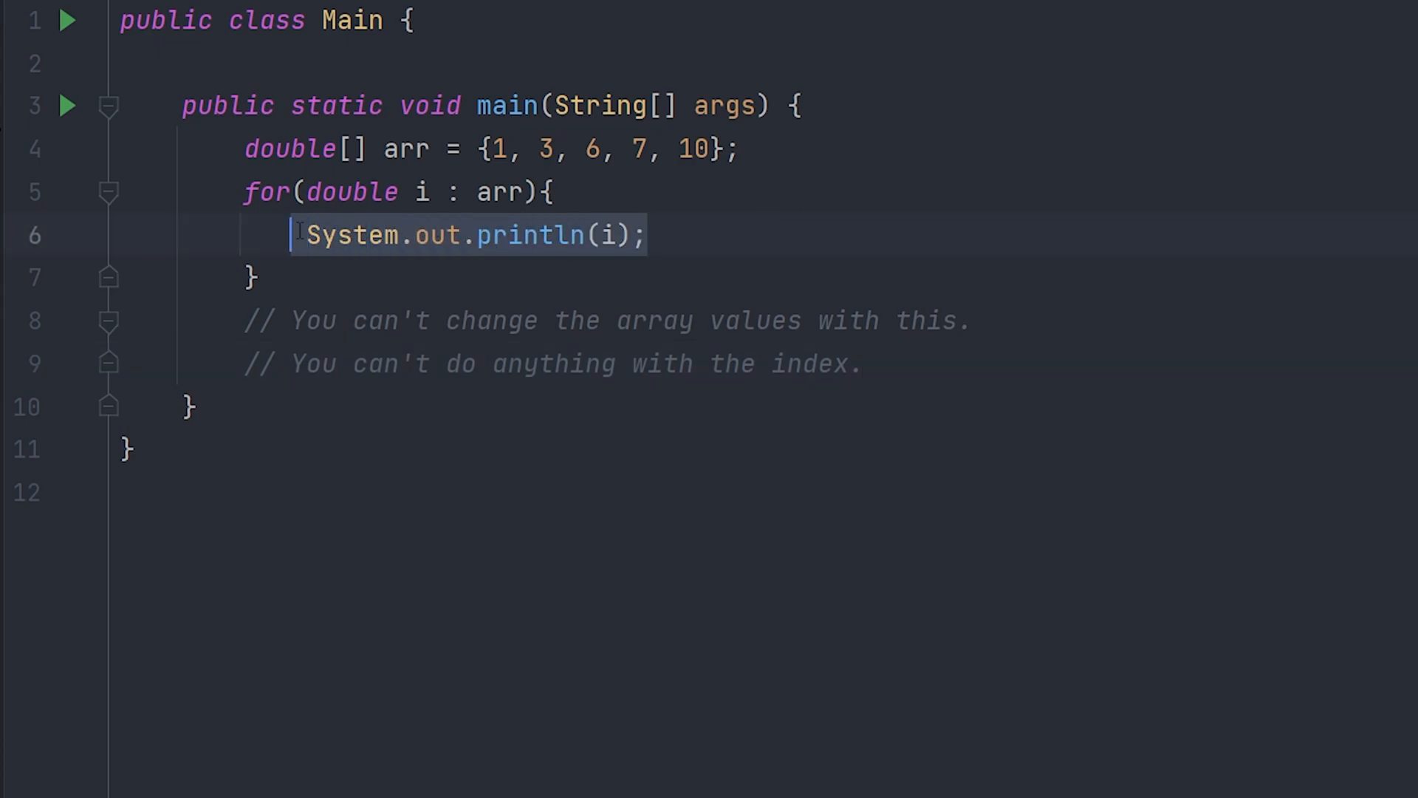
type("i")
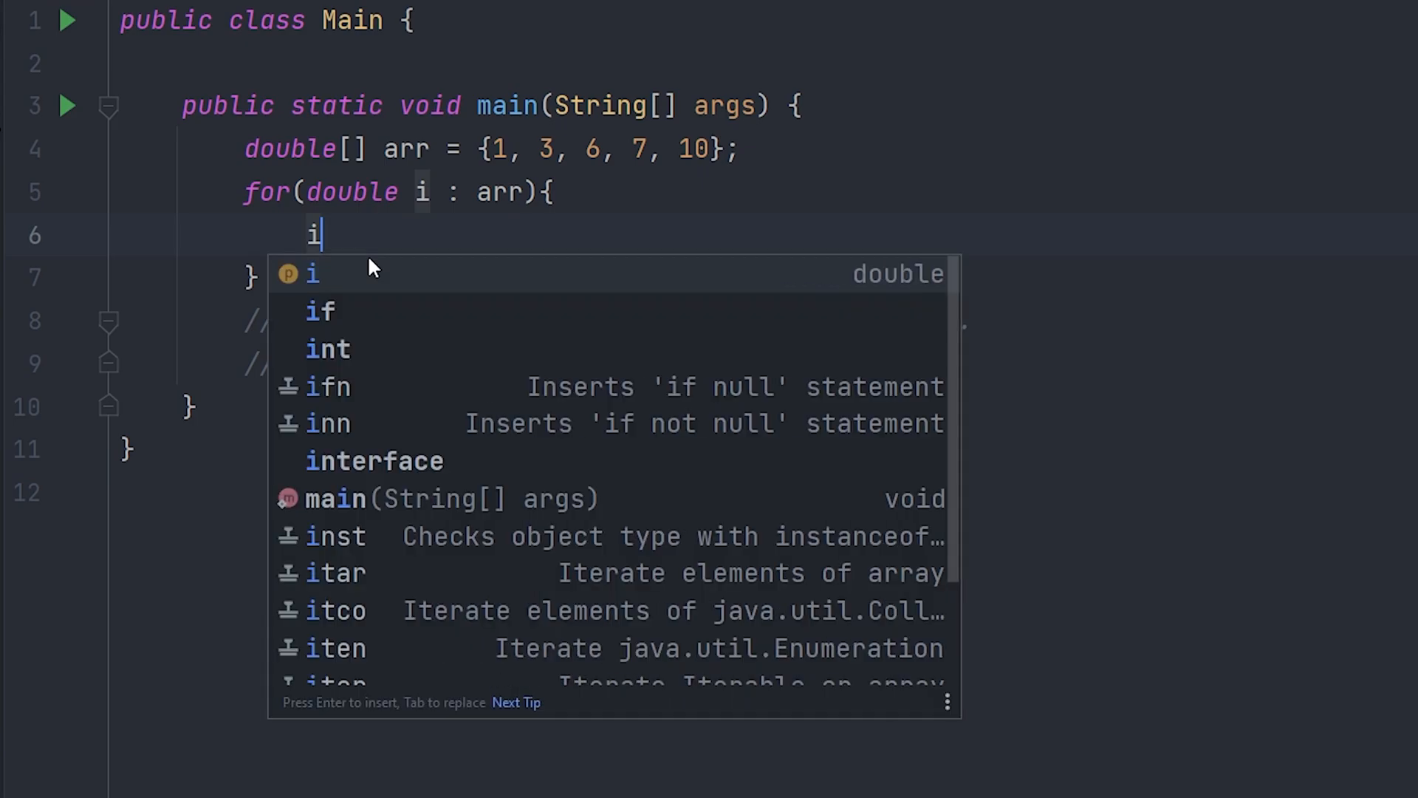
- Write i = 4;, then rewrite it as arr[i] = 4;, producing an error
type("=")
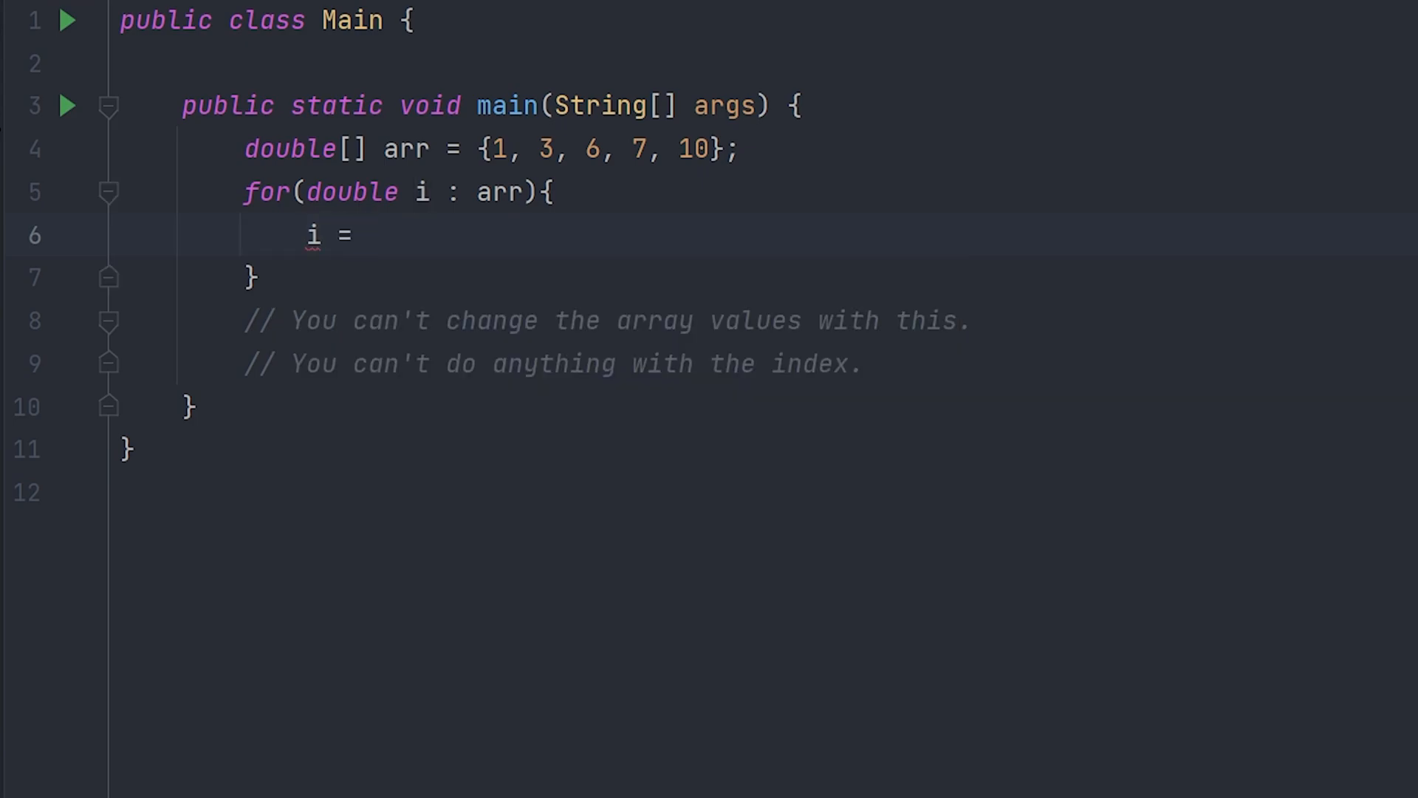
type("4;")
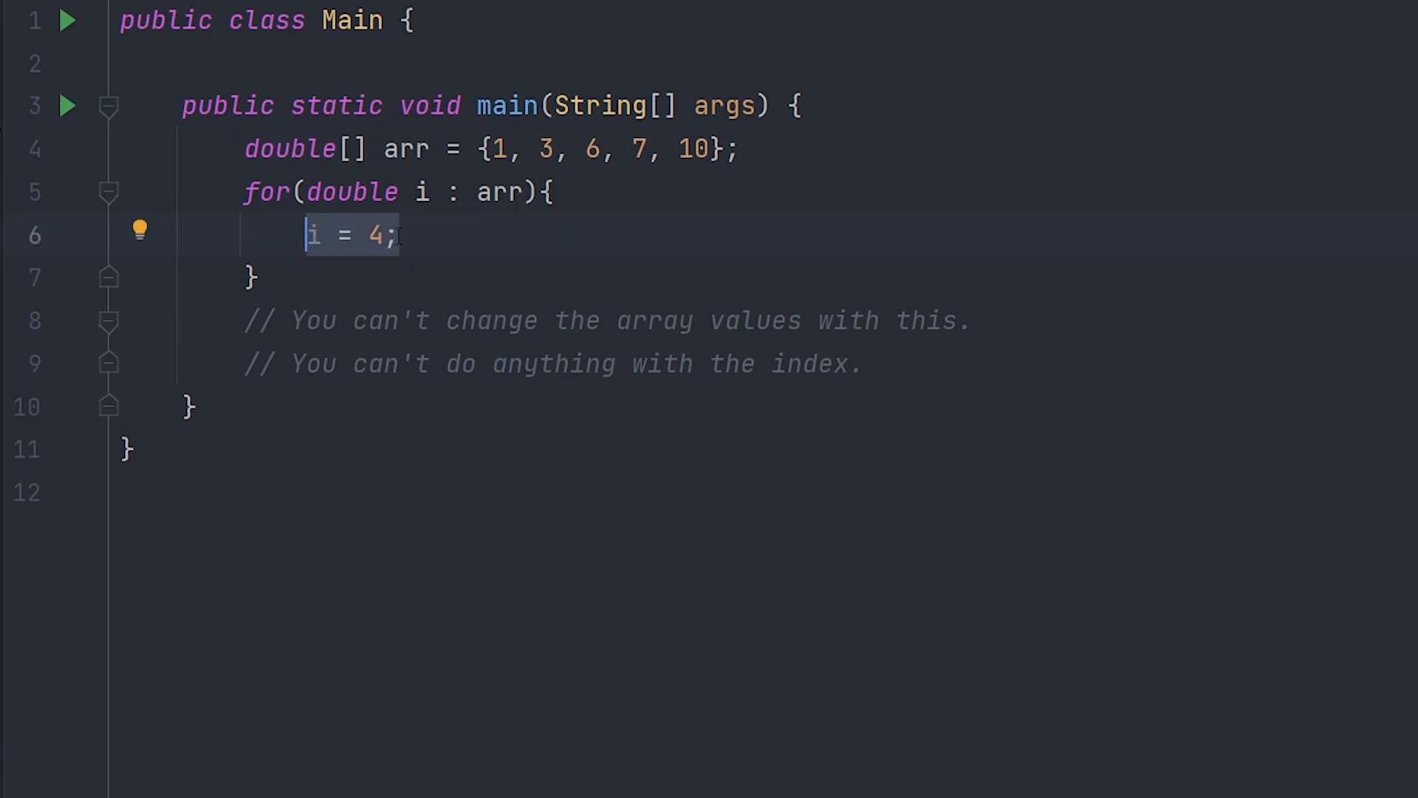
type("arr[i")
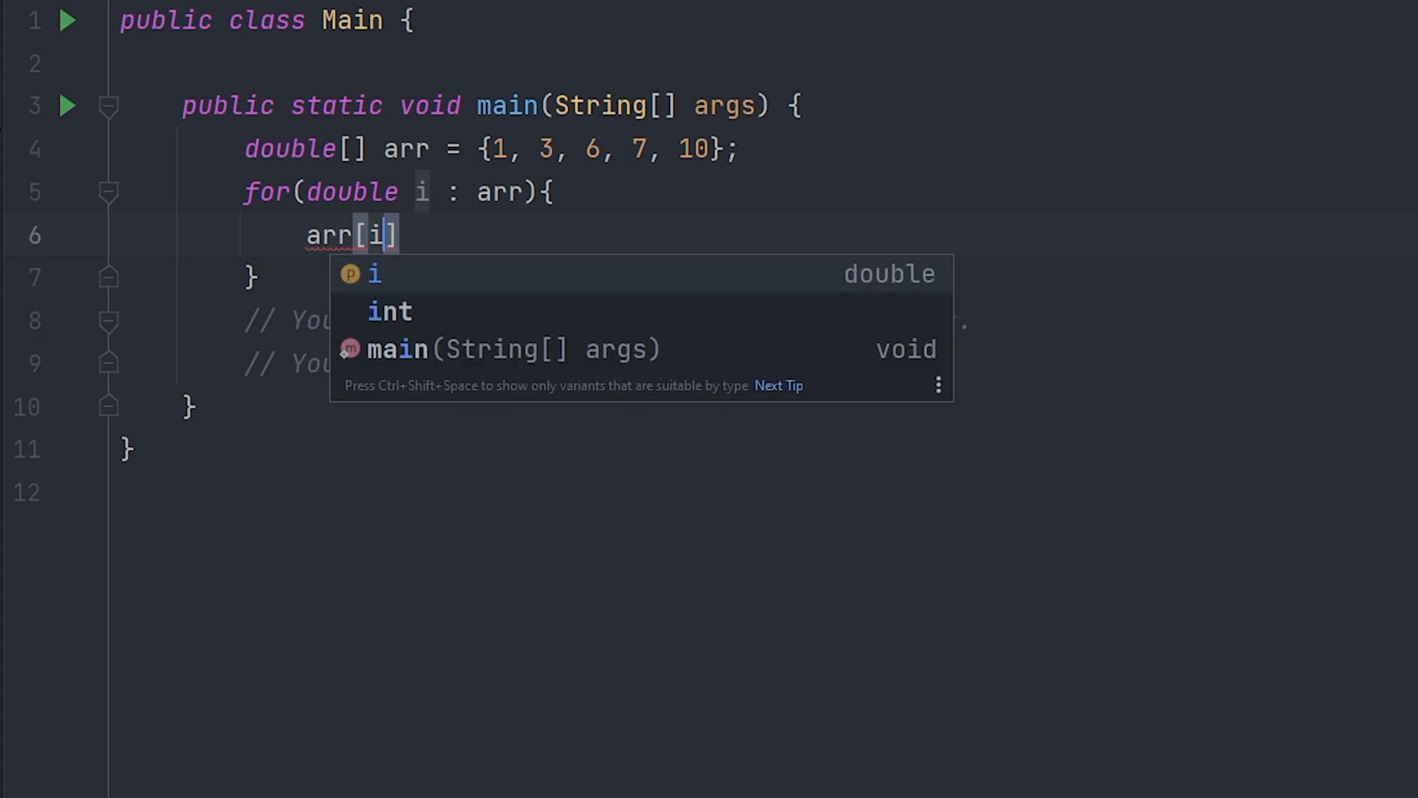
type("= 4;")
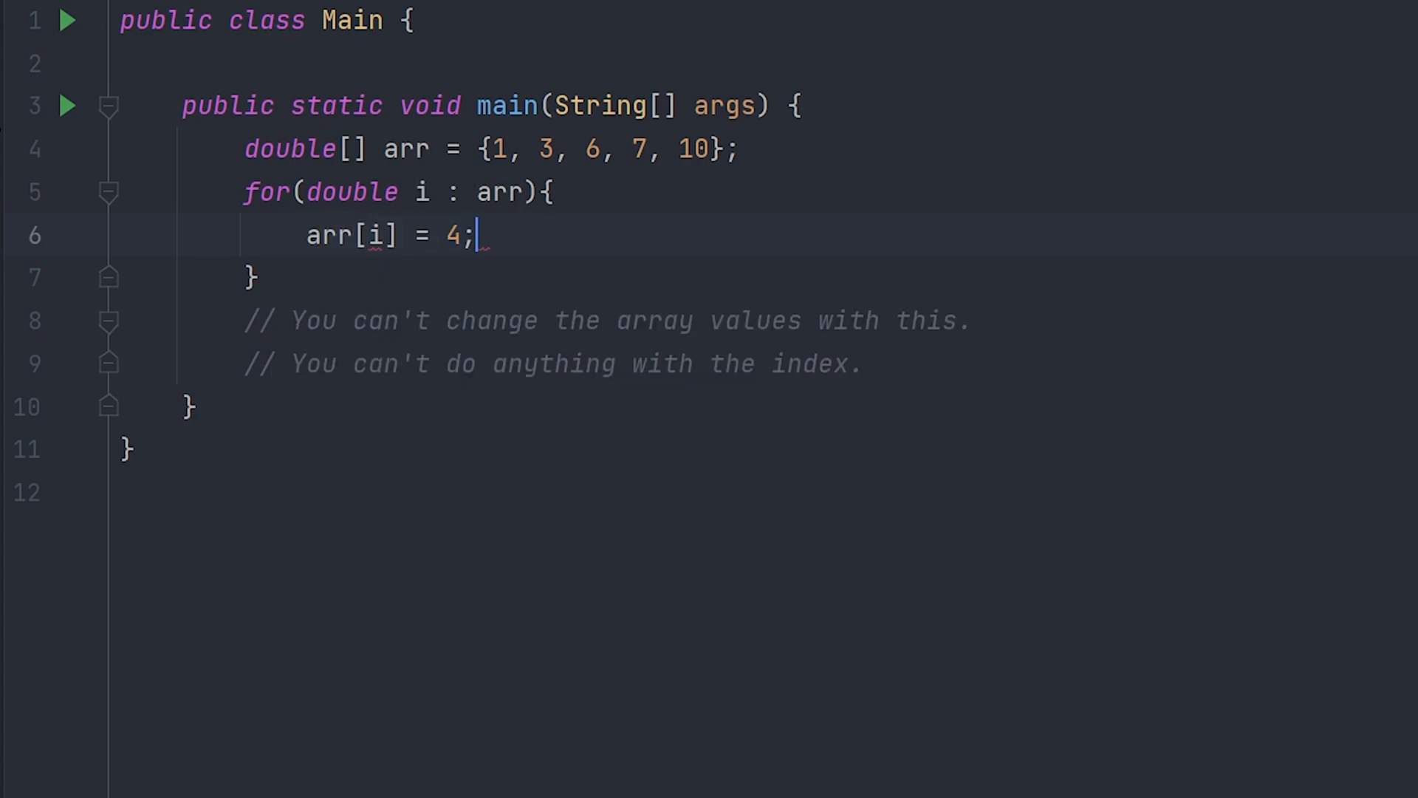